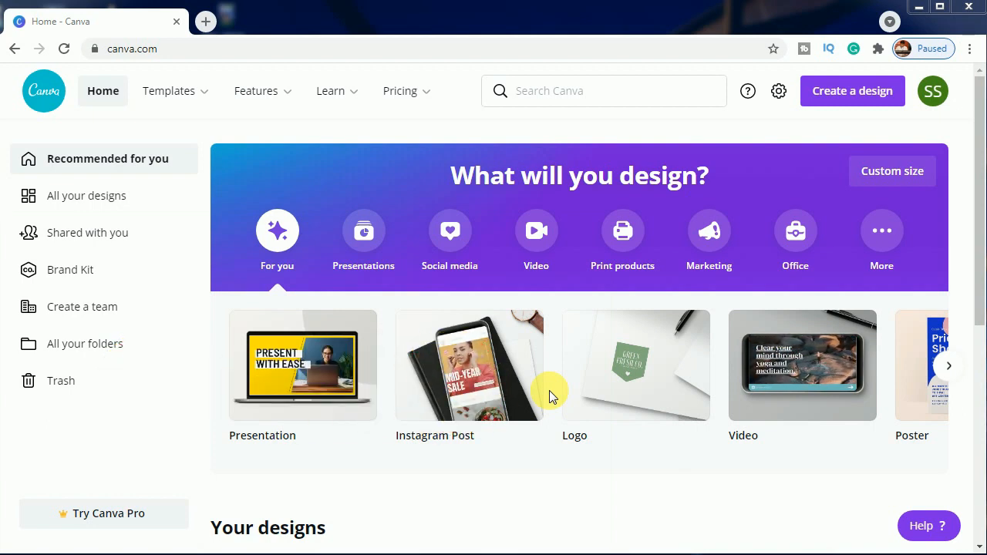
mouse_move(453, 387)
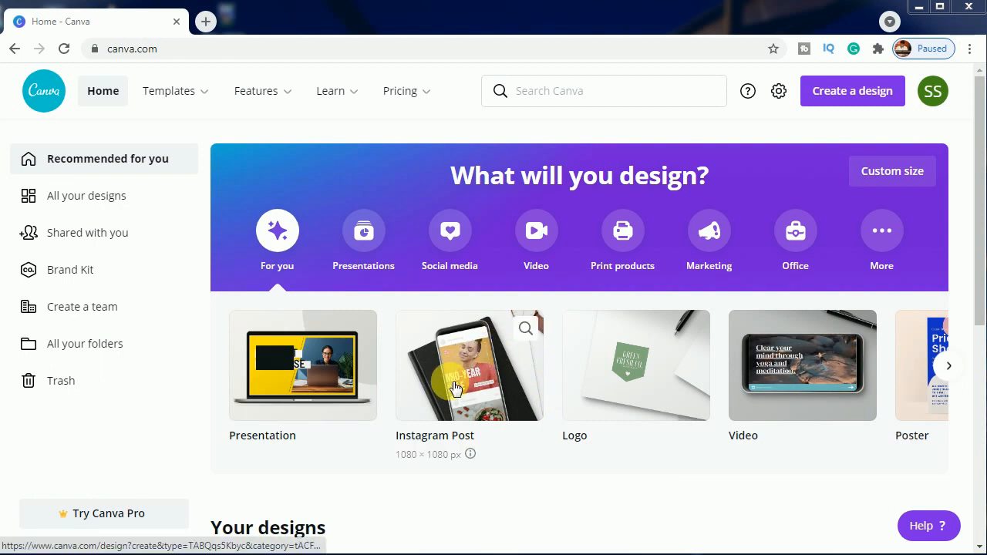
- Create a new blank 1080×1080 Instagram Post design from the home page
left_click(458, 364)
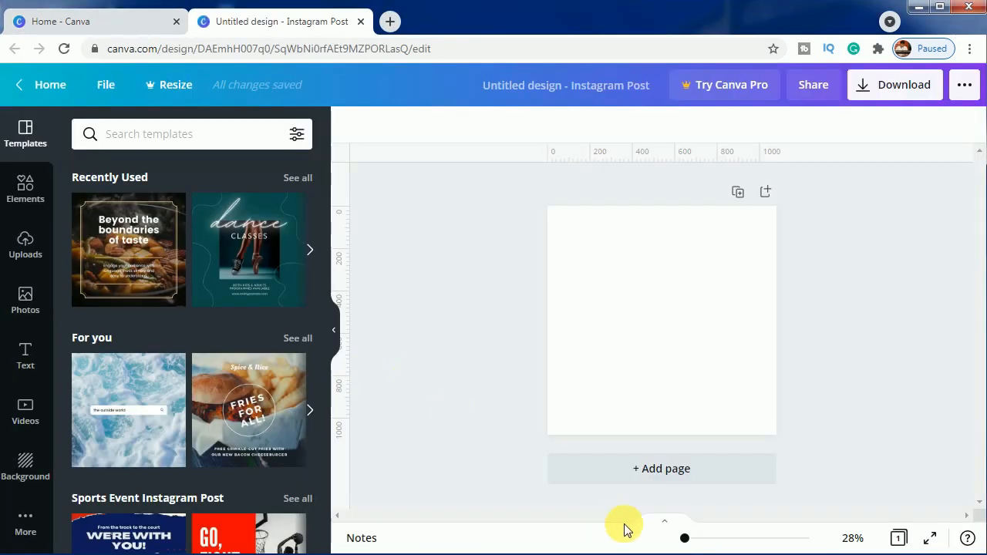
left_click_drag(685, 536, 692, 536)
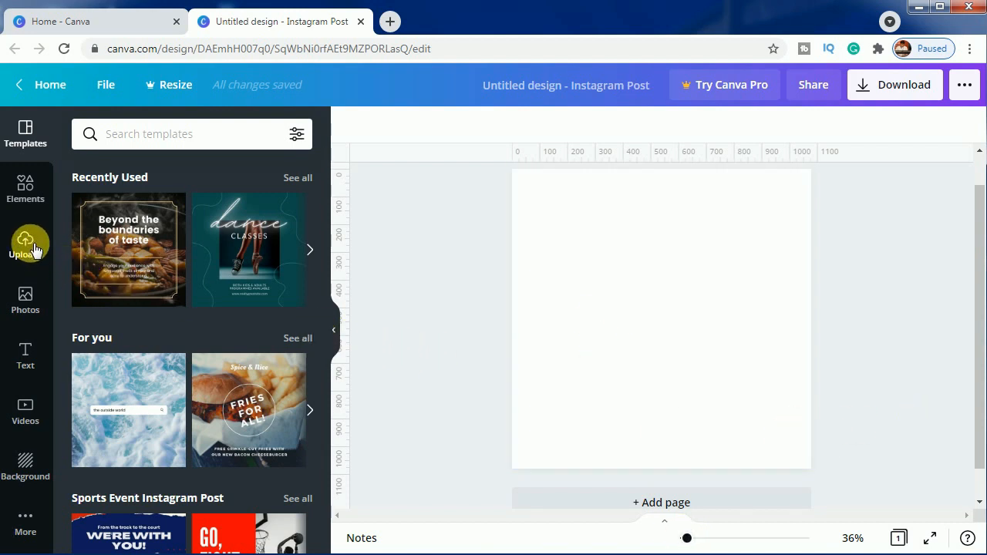
- Add the uploaded man photo and enlarge it to fill the whole square page
left_click(25, 244)
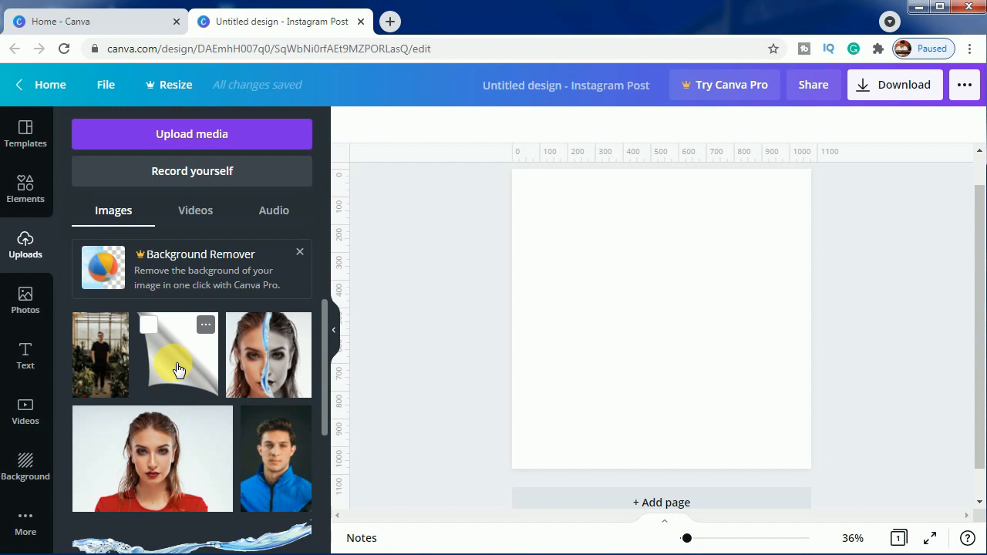
mouse_move(111, 370)
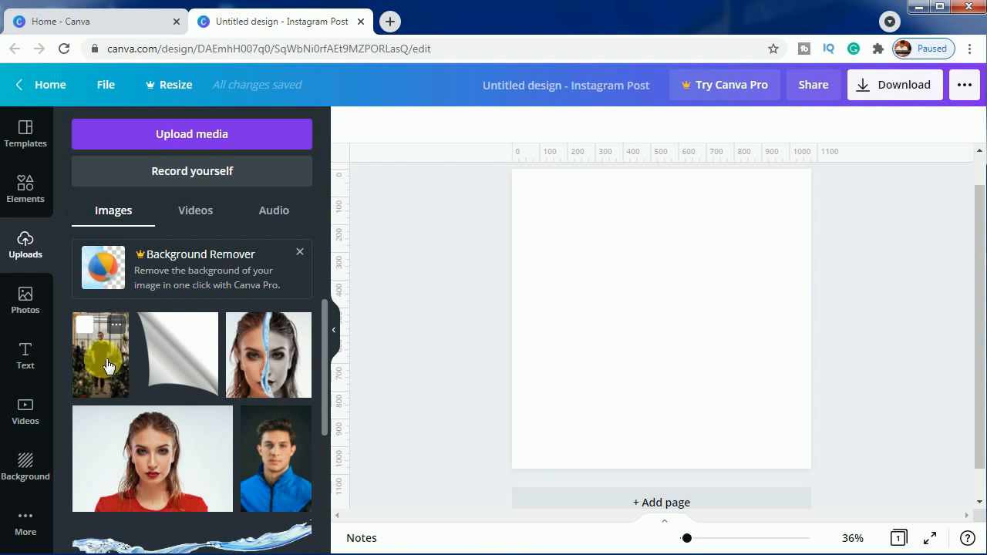
left_click(100, 355)
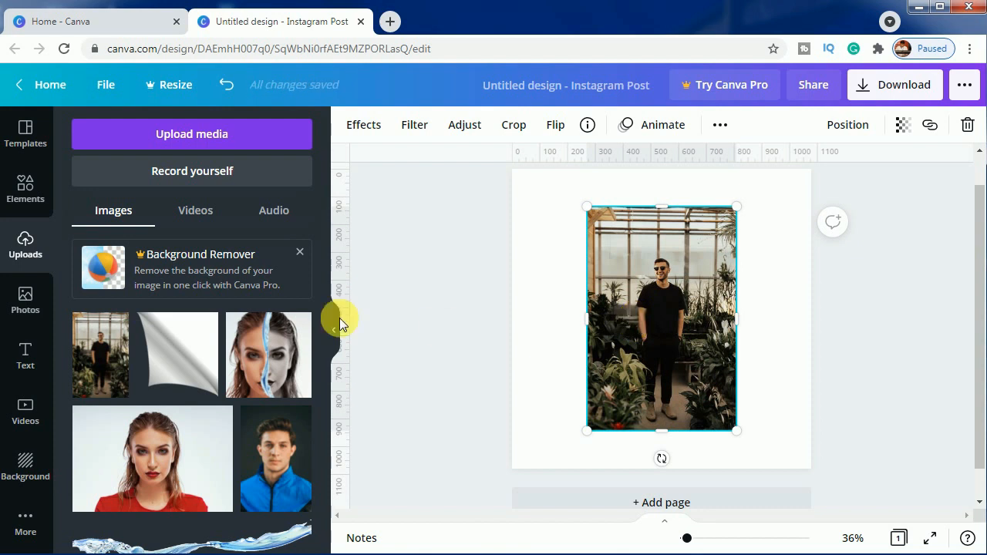
mouse_move(174, 370)
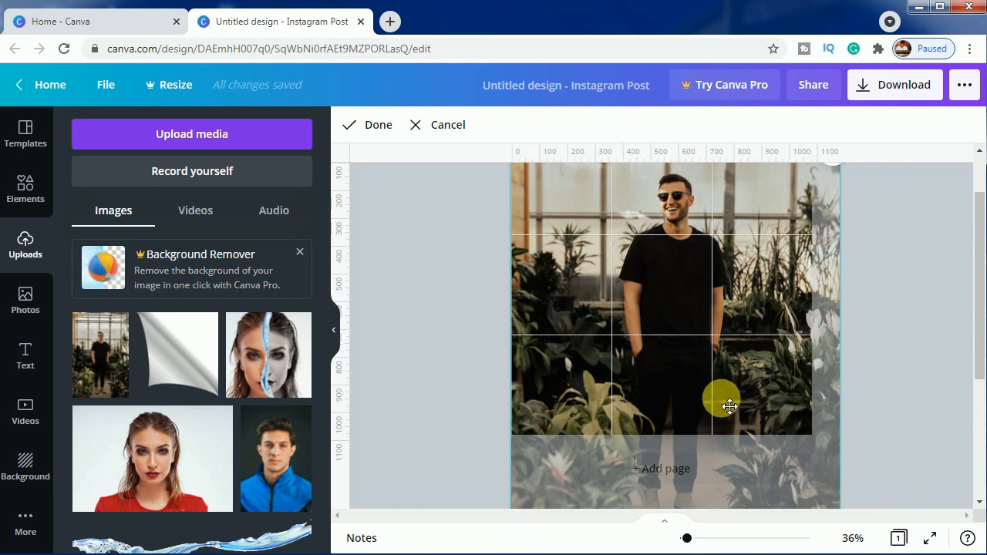
left_click(367, 124)
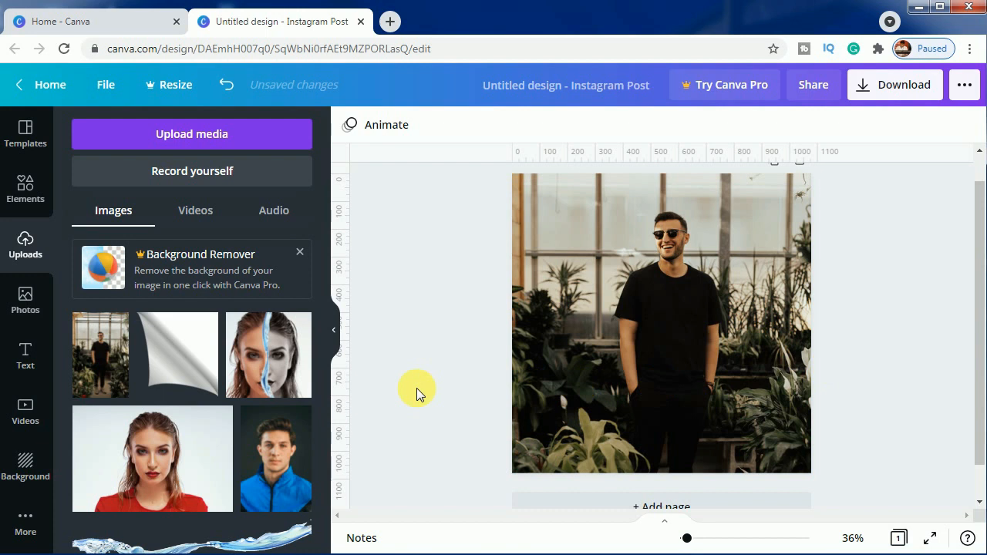
mouse_move(169, 355)
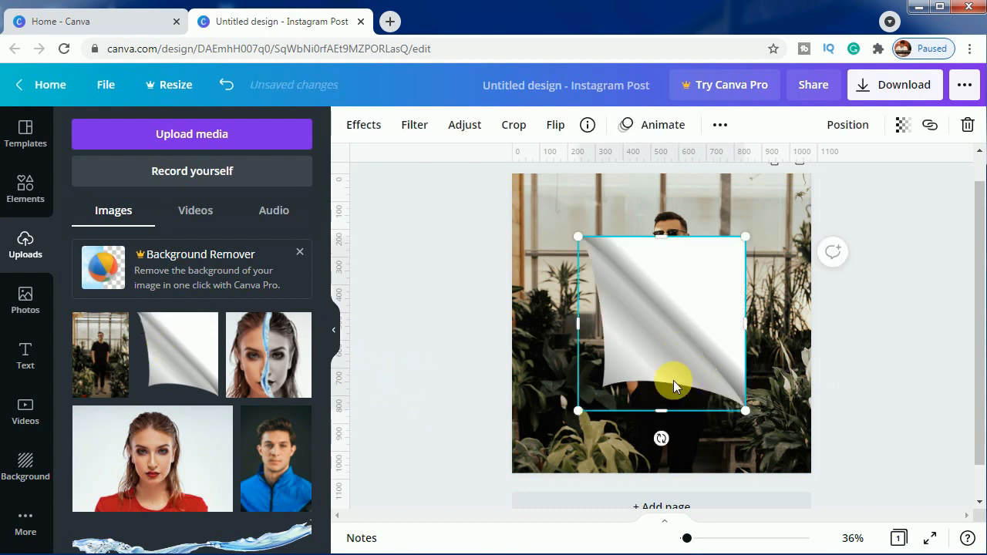
- Shrink, rotate and fit the page-curl image into the bottom-right corner
left_click_drag(577, 238, 613, 275)
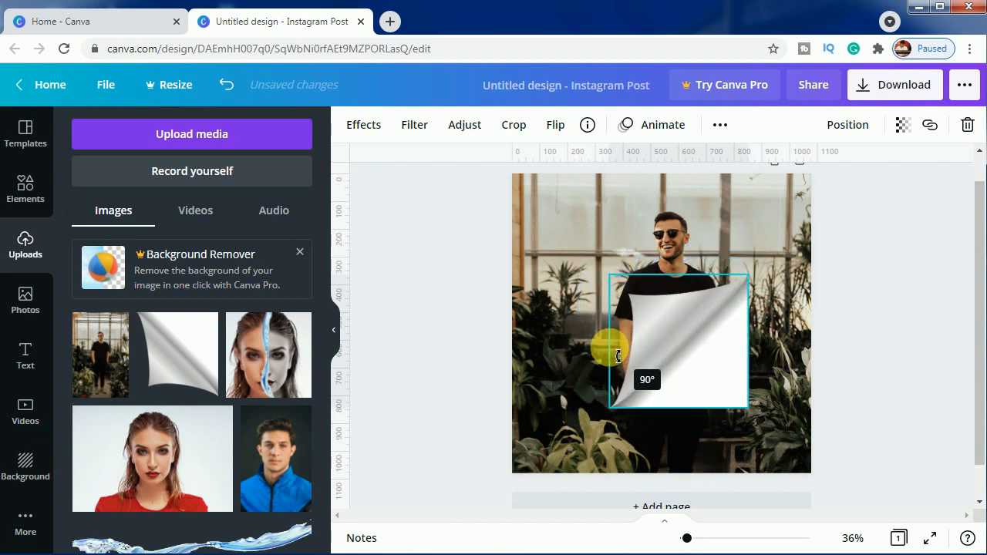
left_click_drag(617, 355, 734, 422)
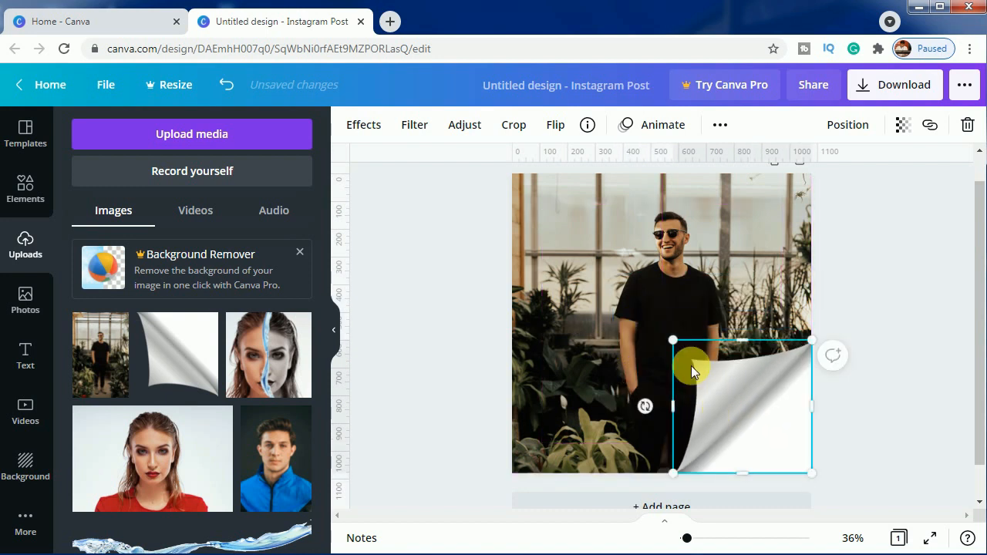
left_click_drag(673, 340, 706, 378)
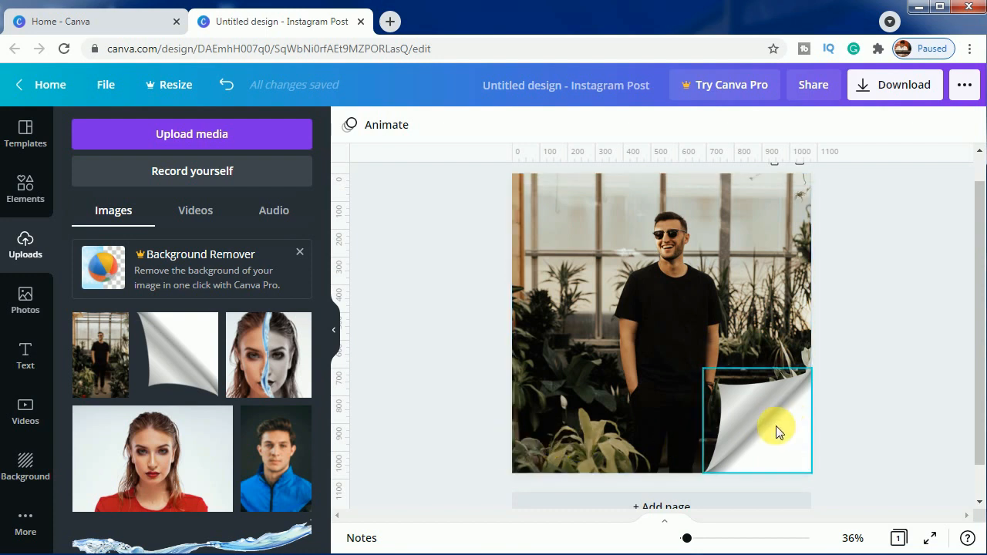
- Duplicate the page curl and rotate the copy into the top-left corner
left_click(779, 431)
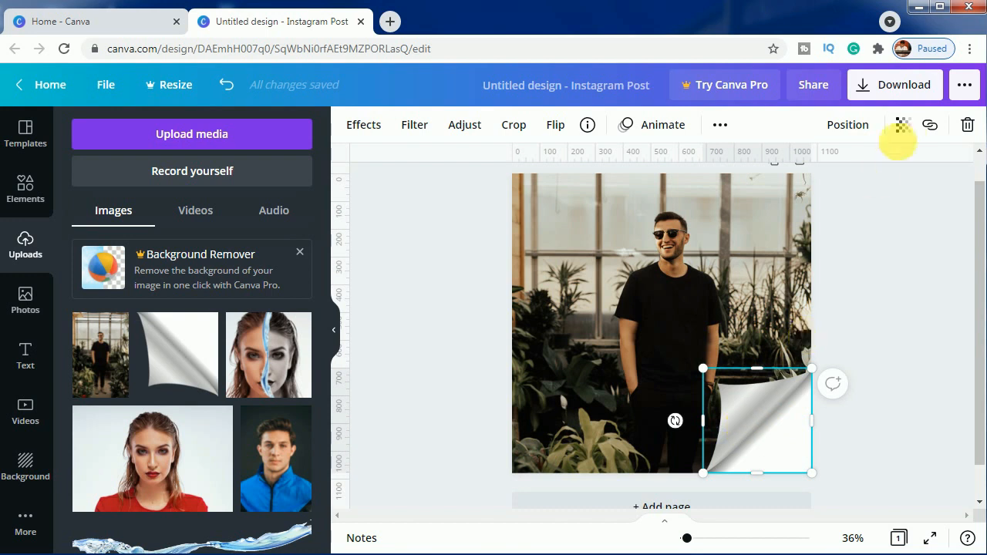
left_click(718, 124)
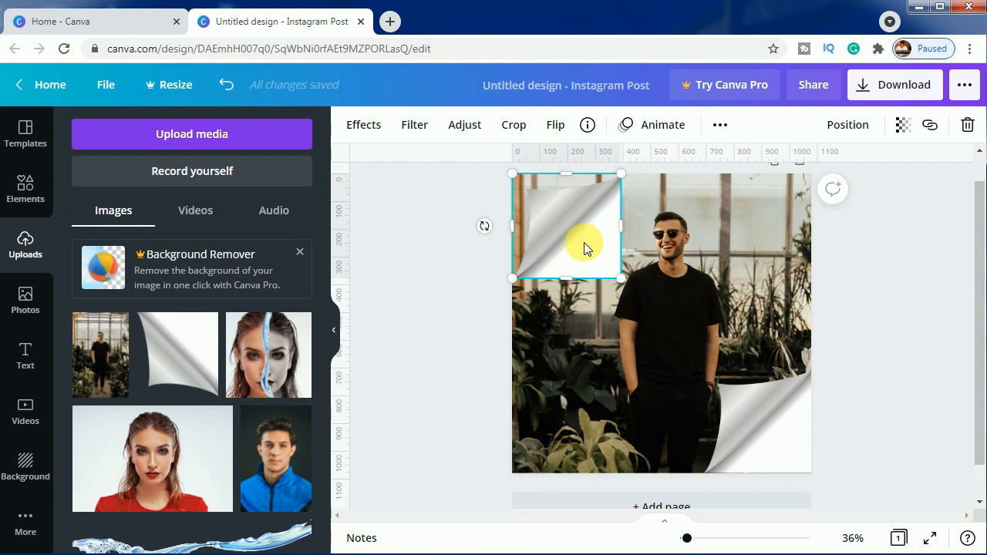
mouse_move(553, 457)
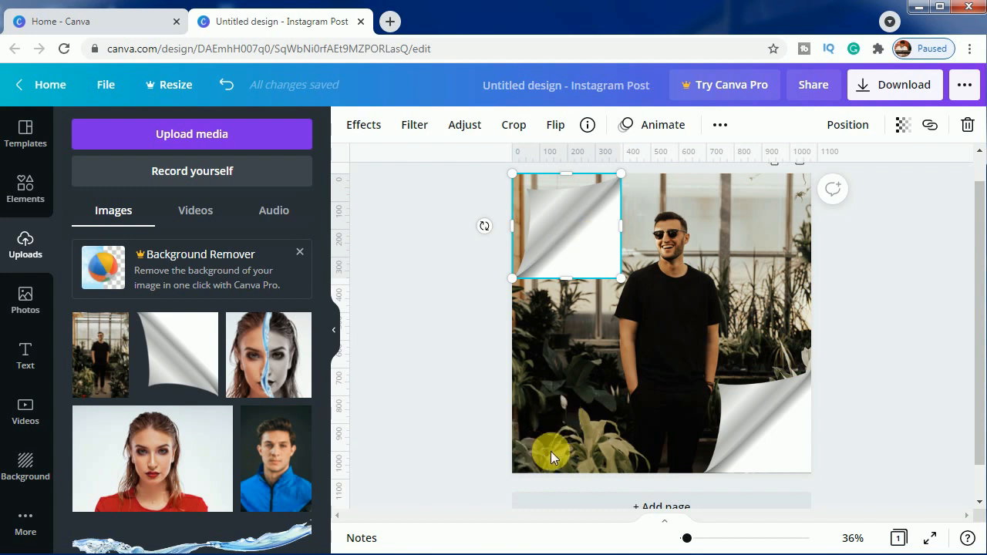
mouse_move(794, 202)
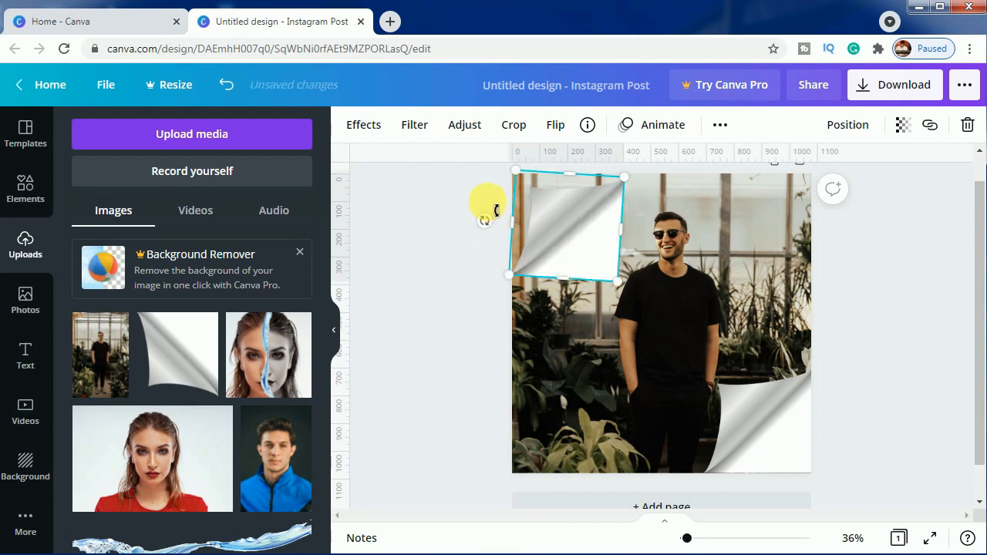
left_click_drag(485, 219, 639, 208)
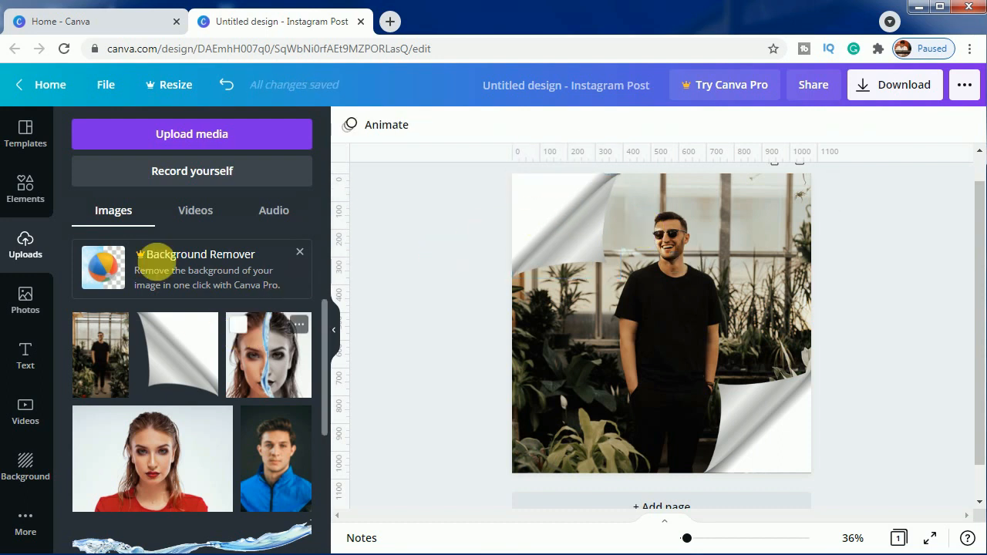
- Search Elements for Frames and add the right-triangle frame to the post
left_click(25, 188)
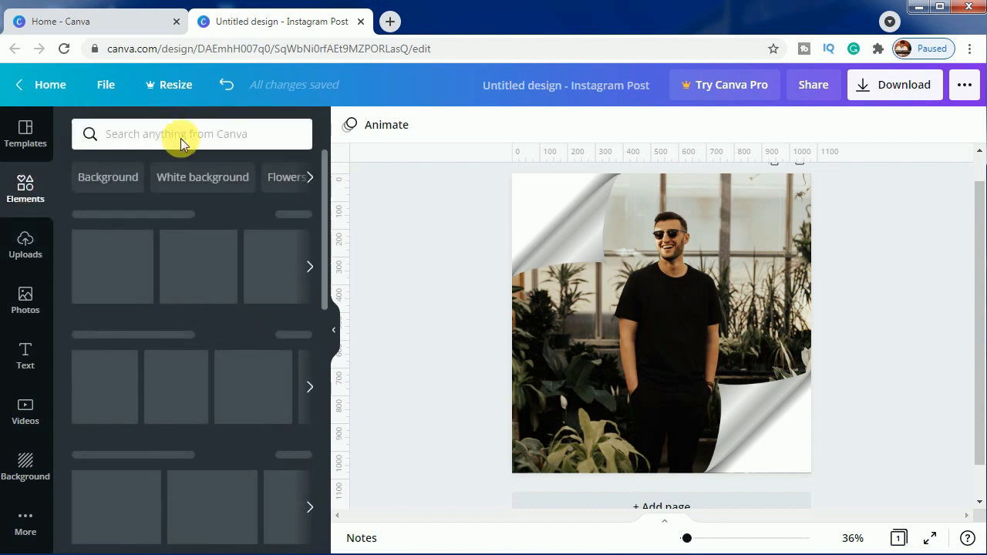
left_click(185, 133)
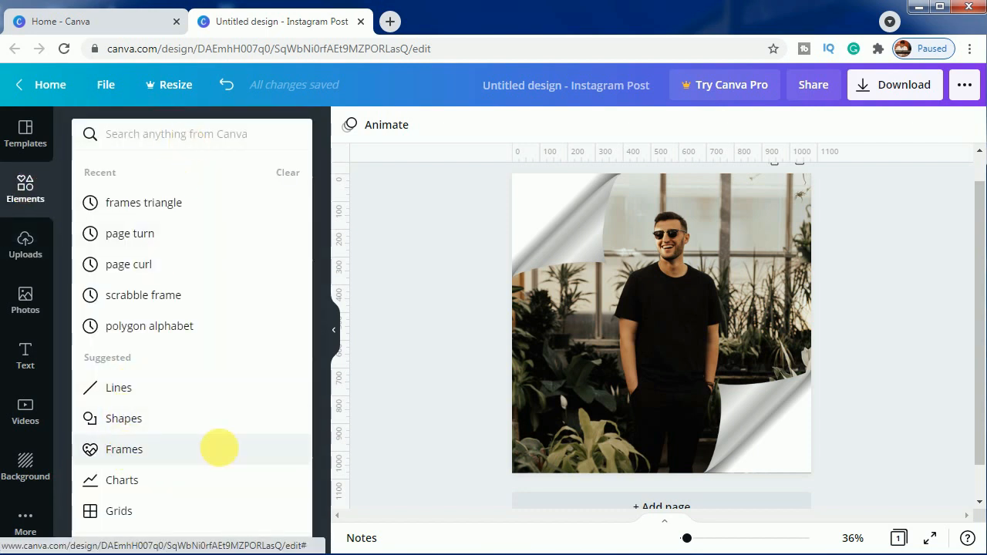
left_click(123, 448)
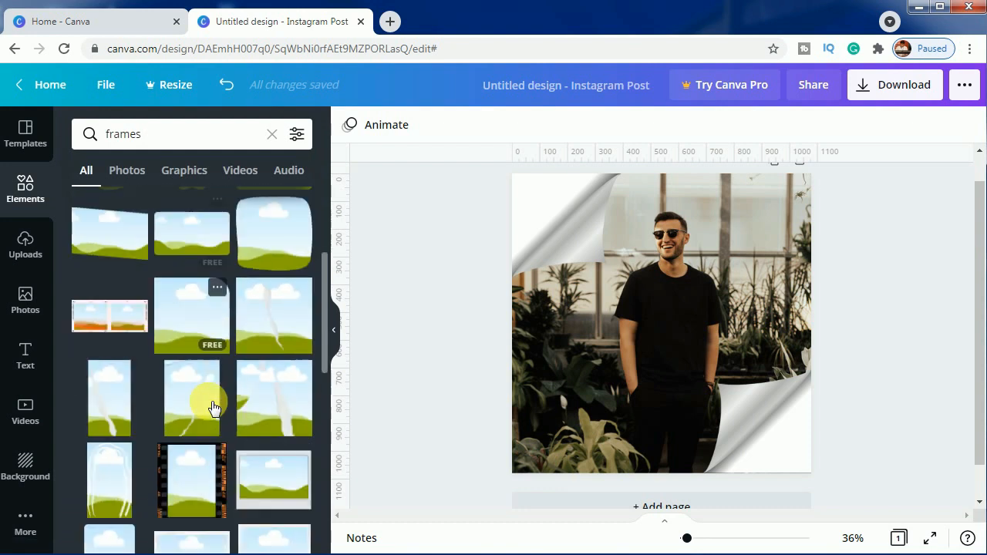
scroll("down", 3)
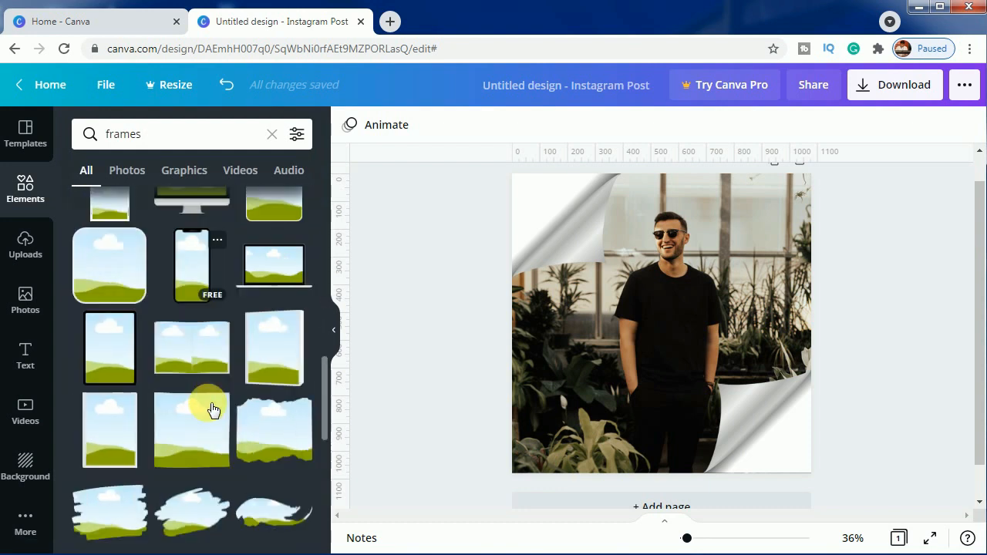
scroll("down", 3)
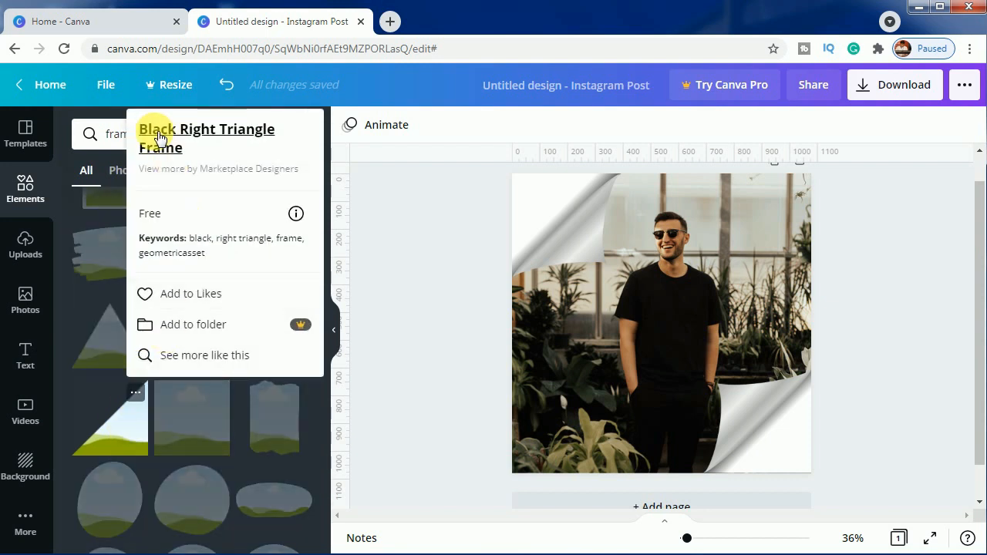
mouse_move(185, 144)
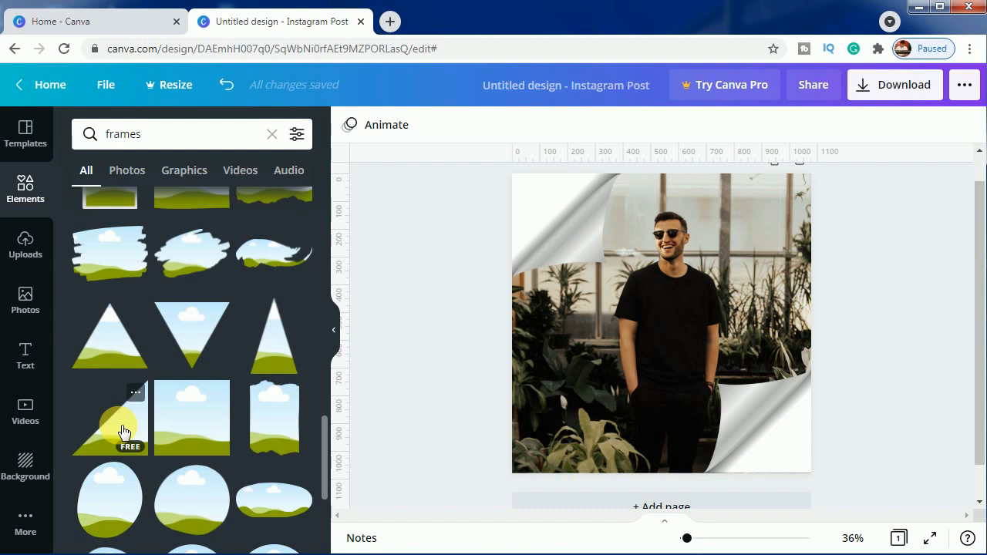
left_click(108, 419)
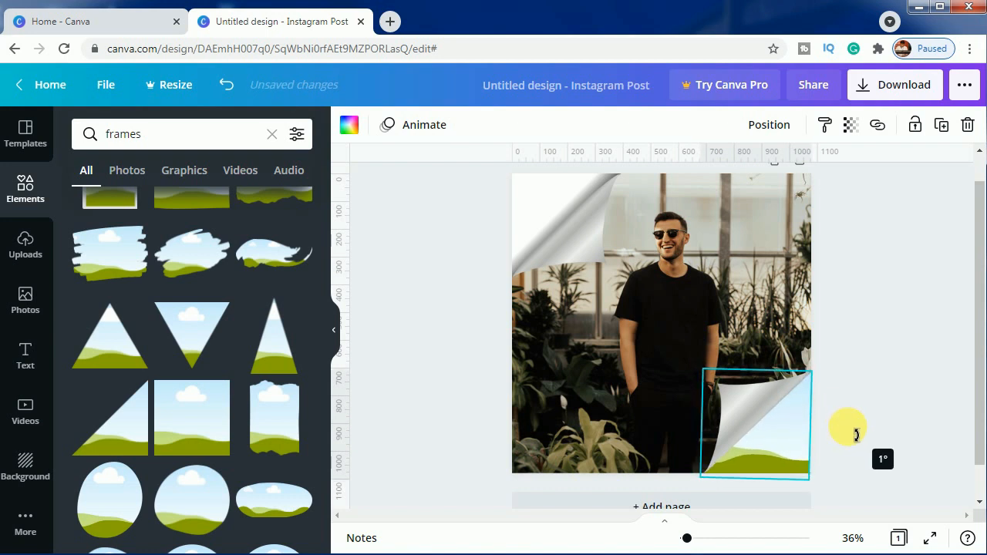
- Rotate and resize the triangle frame to about 404×404 over the bottom-right curl
left_click_drag(848, 429, 825, 370)
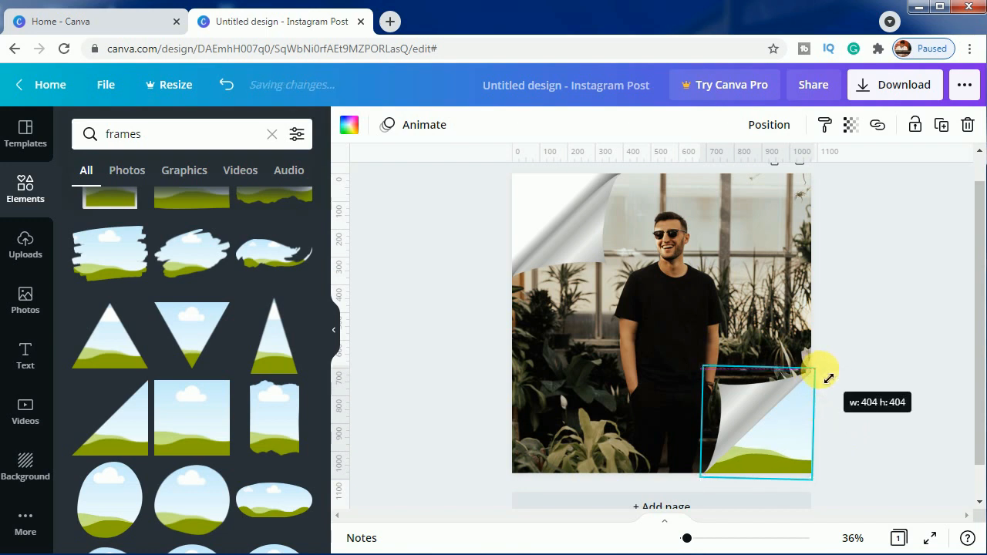
left_click_drag(814, 374, 820, 378)
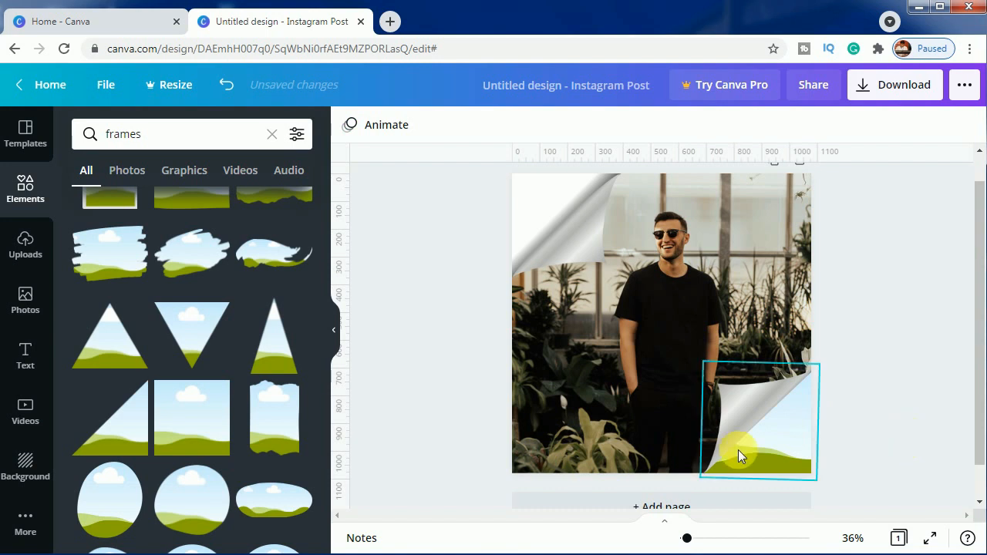
left_click(756, 450)
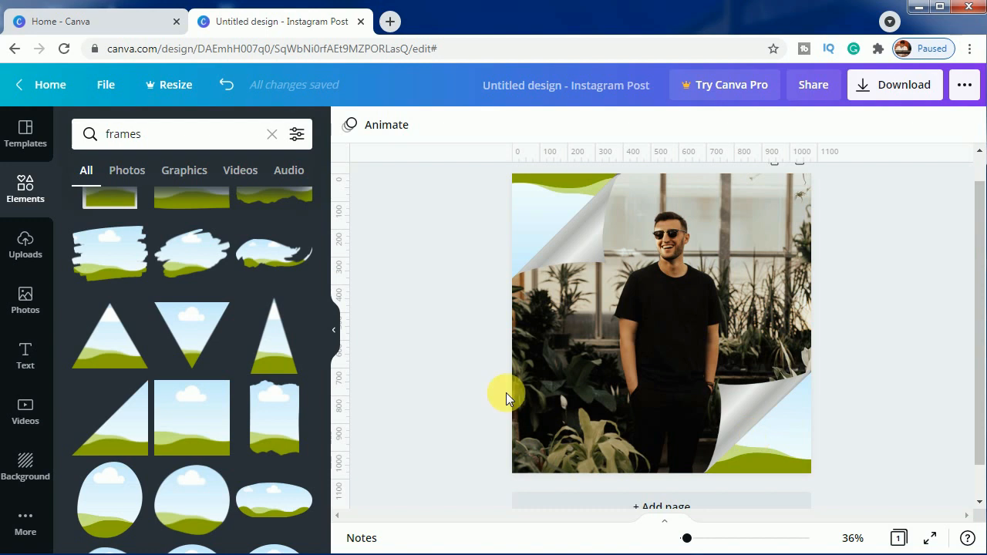
mouse_move(31, 343)
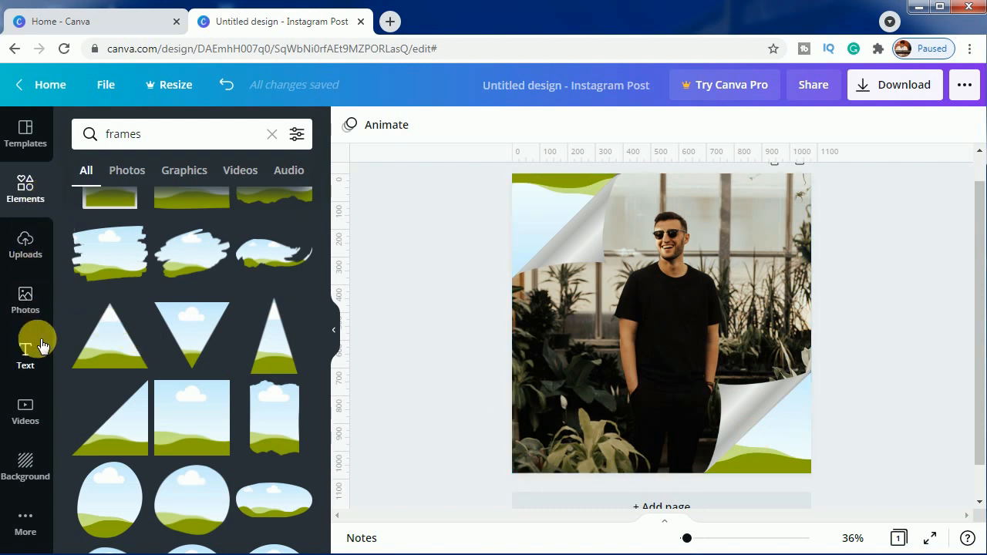
- Search Photos for 'garden' and drop the grass photo into the bottom-right triangle frame
left_click(25, 301)
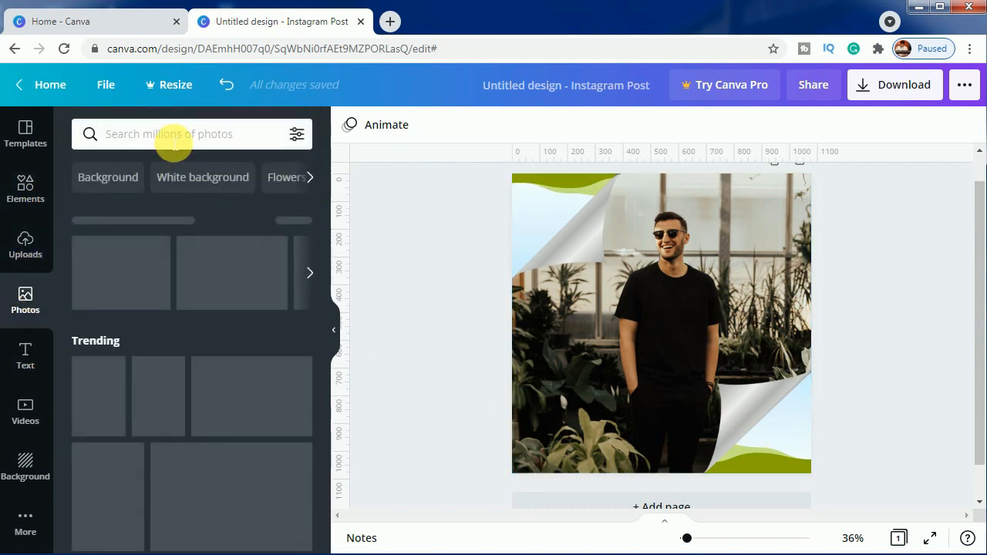
type("garden")
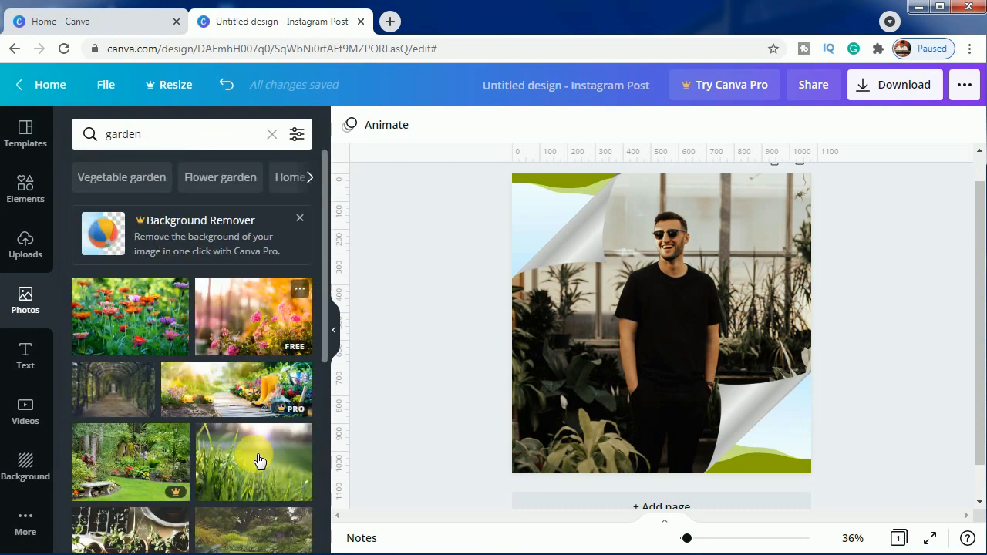
mouse_move(151, 413)
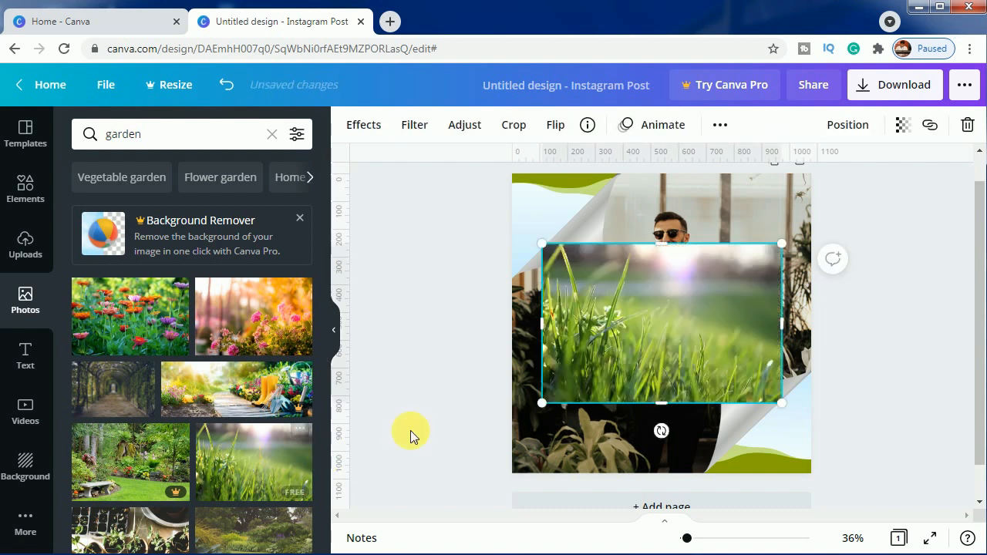
left_click_drag(660, 324, 817, 453)
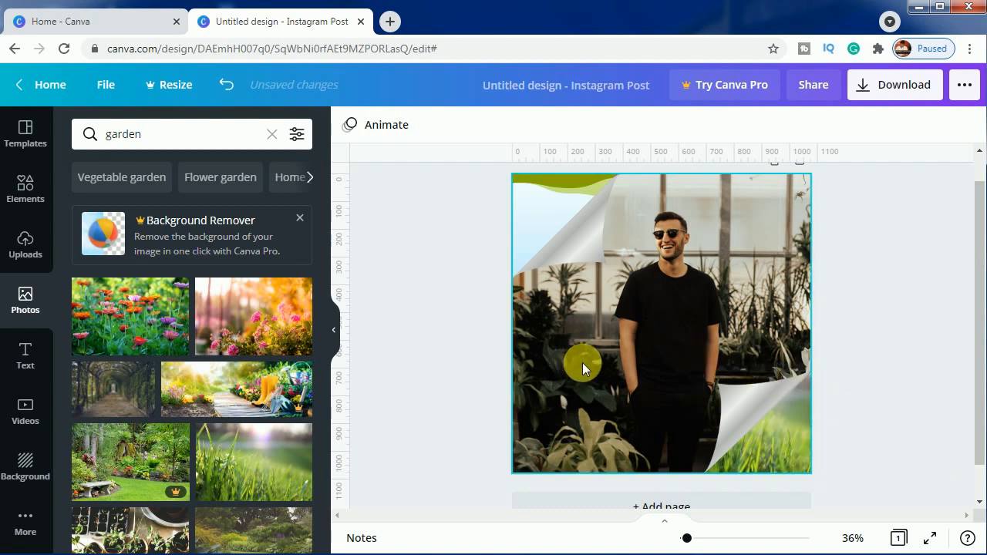
left_click_drag(583, 369, 787, 431)
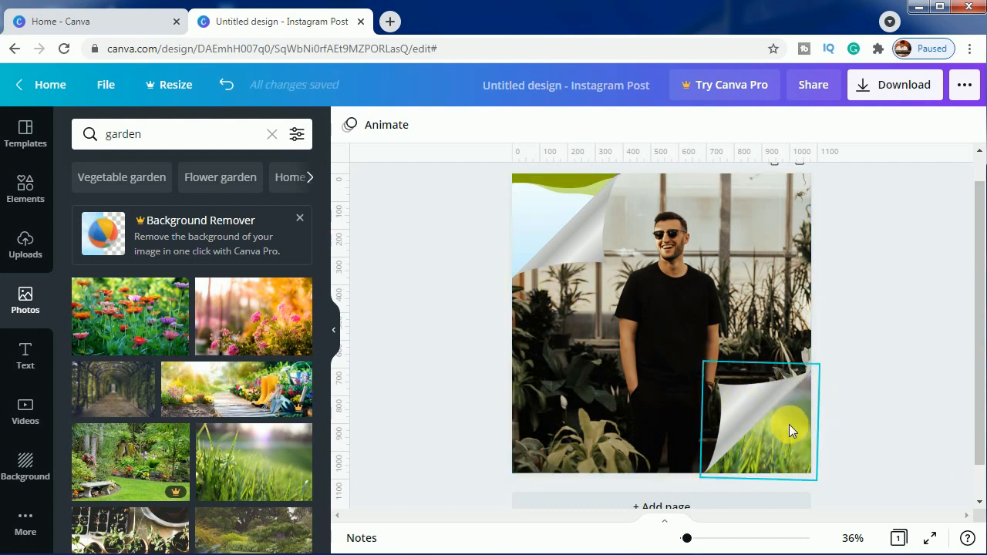
left_click(863, 450)
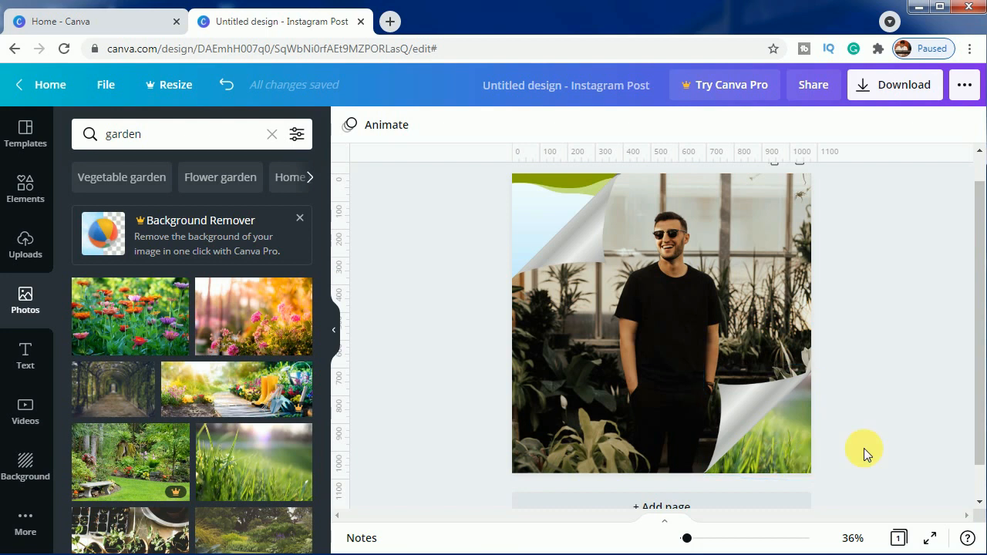
left_click(533, 213)
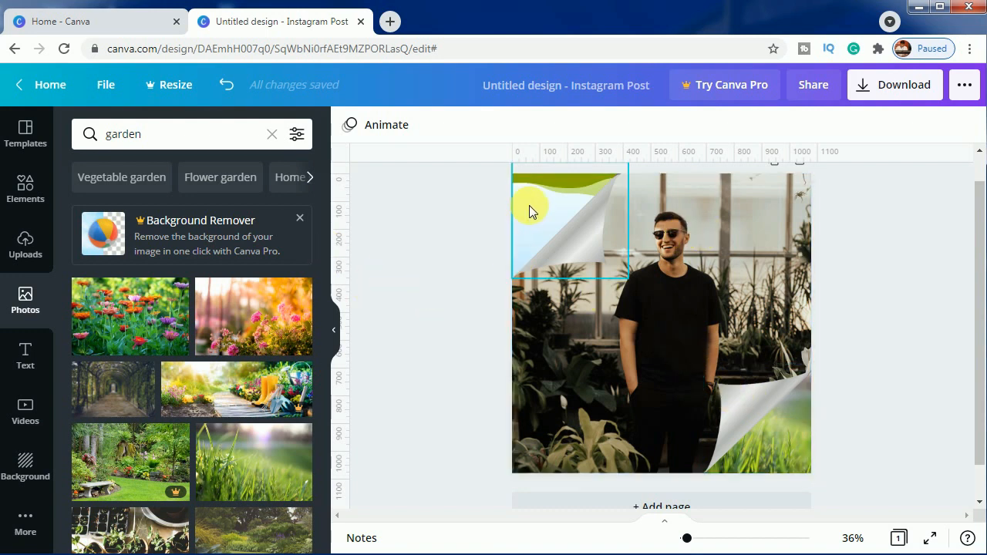
- Search Photos for 'sky' and drop the pink sky photo into the top-left triangle frame
left_click(154, 133)
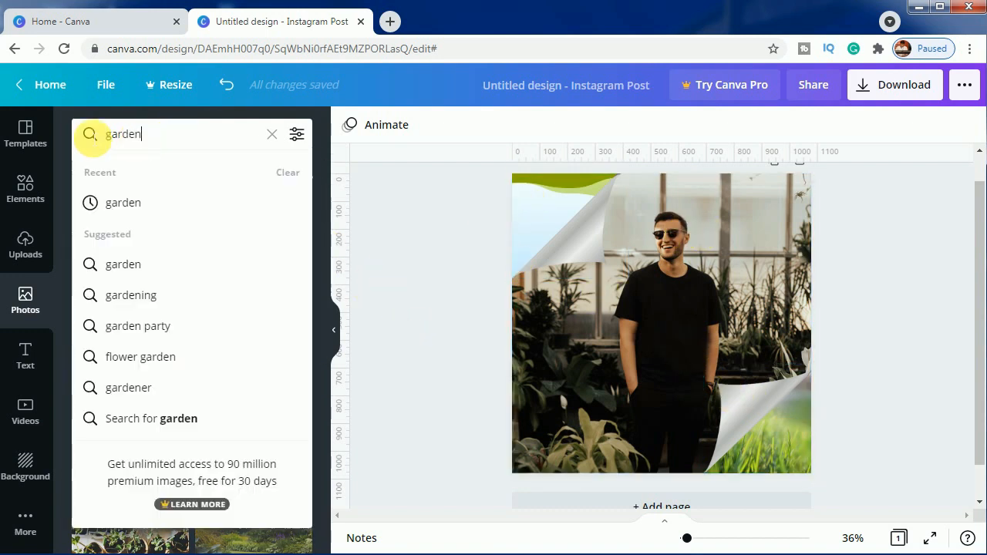
type("sky")
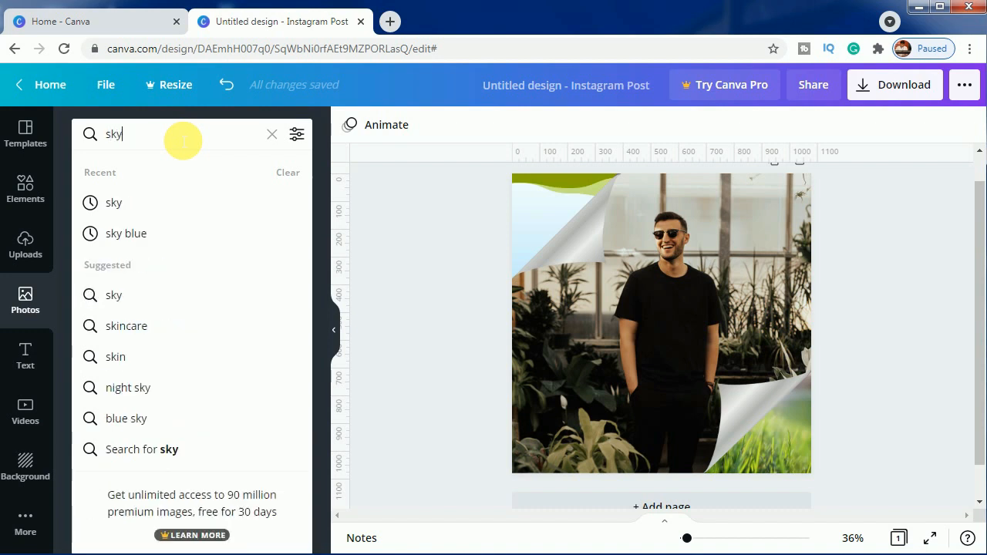
key("Enter")
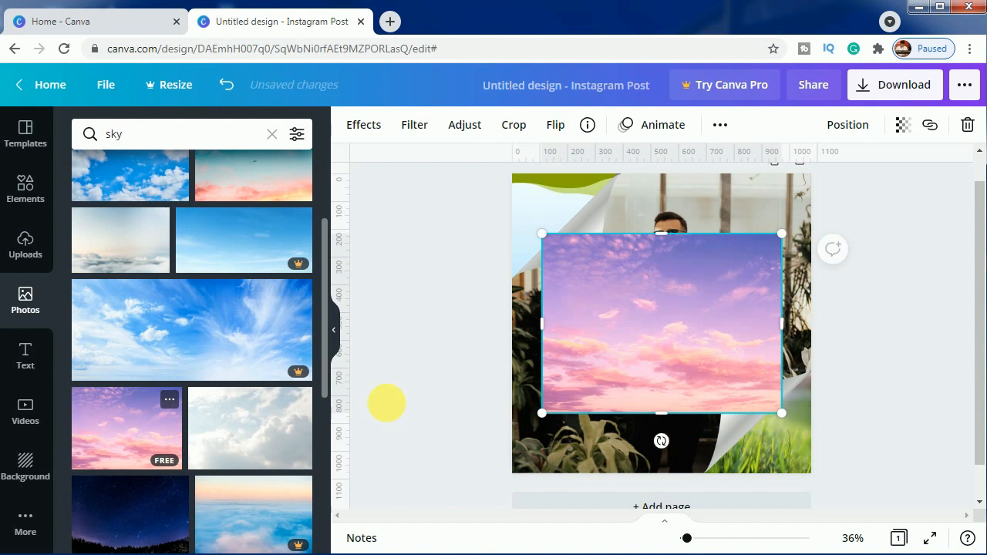
left_click_drag(386, 403, 645, 324)
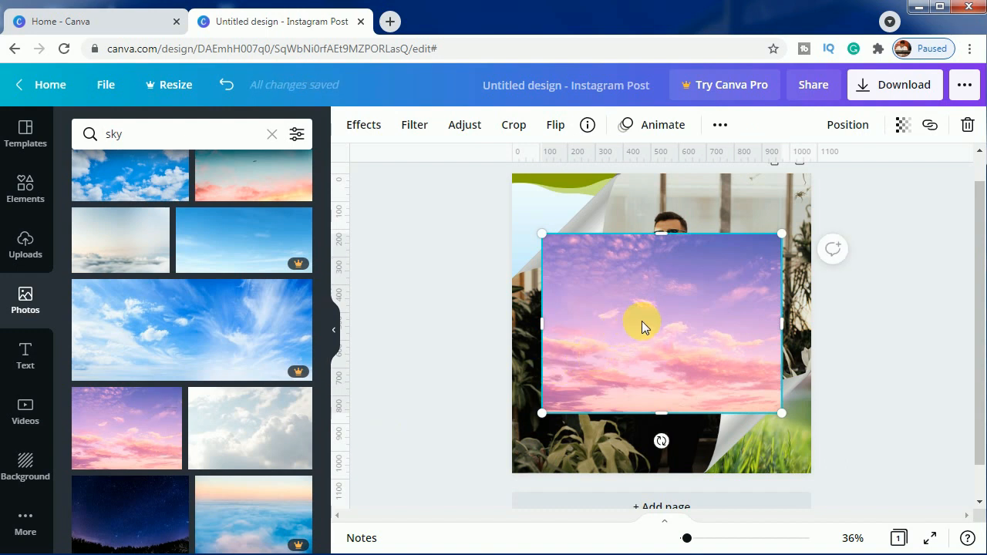
left_click_drag(645, 324, 574, 216)
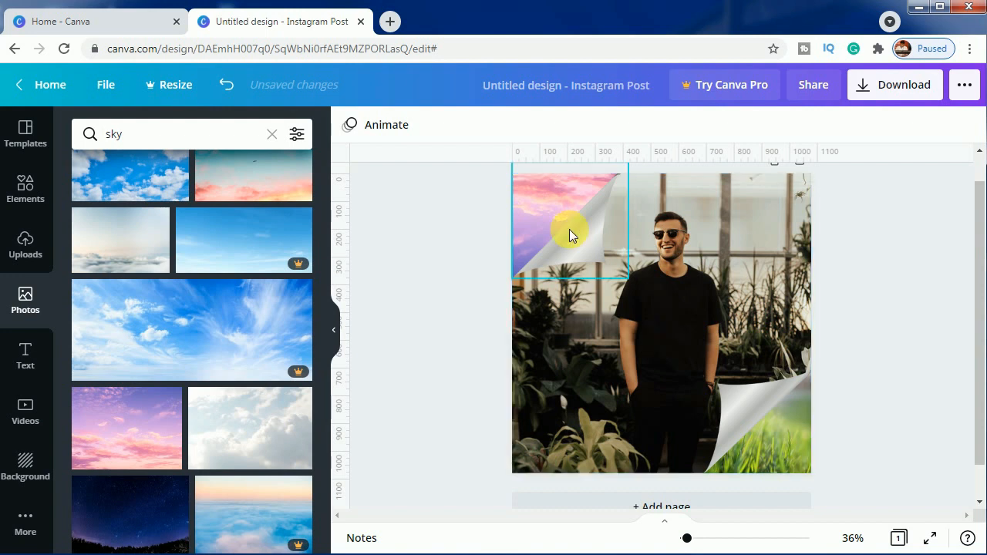
mouse_move(525, 228)
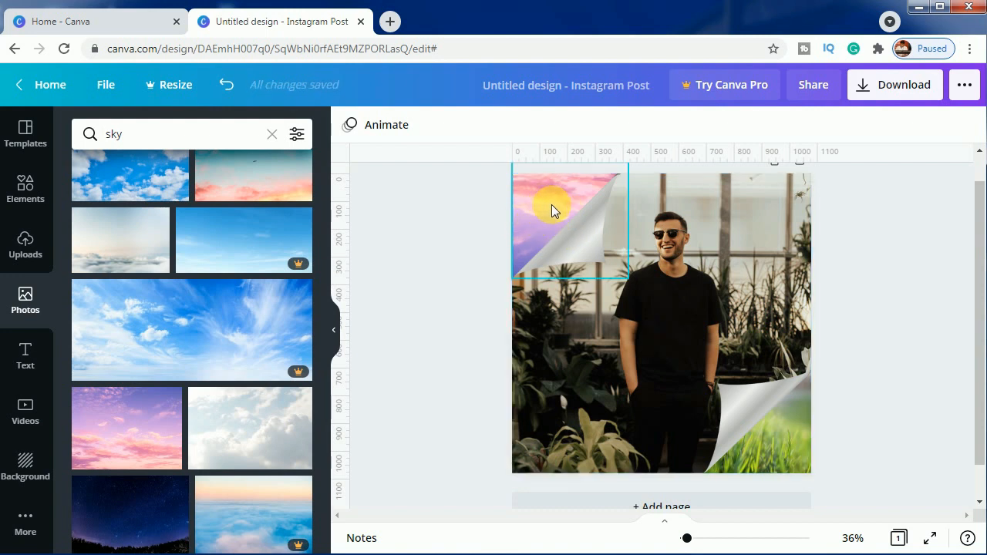
- Flip the sky photo horizontally inside the top-left frame
left_click(225, 85)
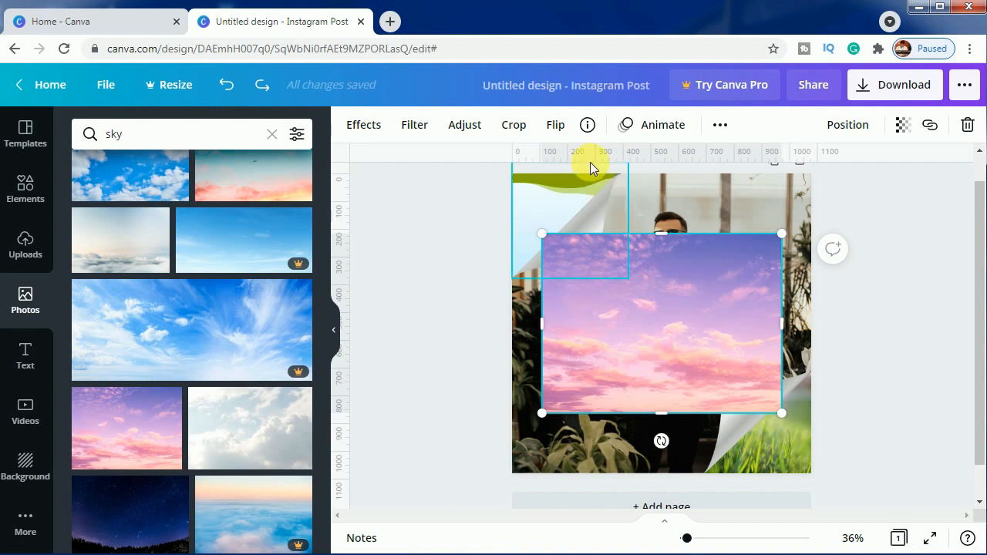
left_click(555, 123)
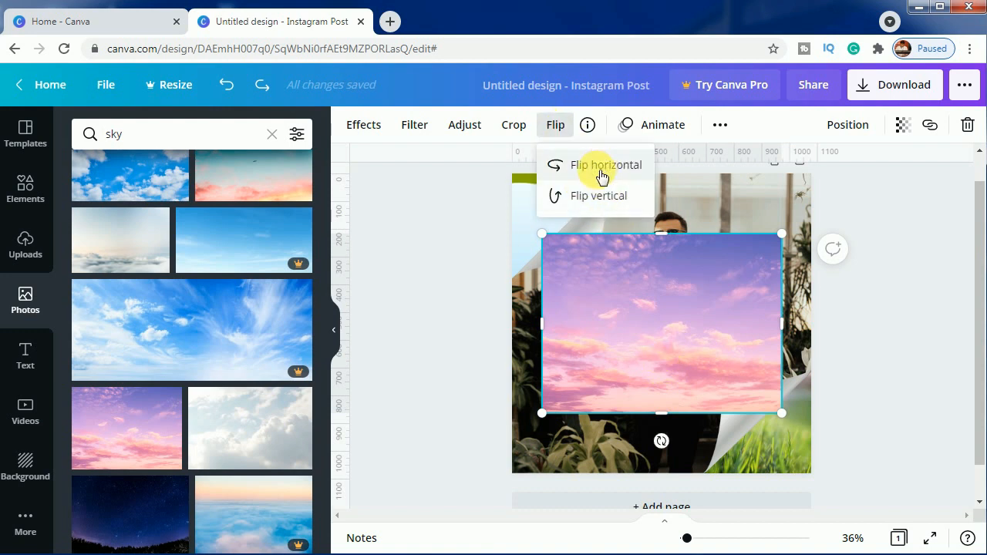
left_click(606, 164)
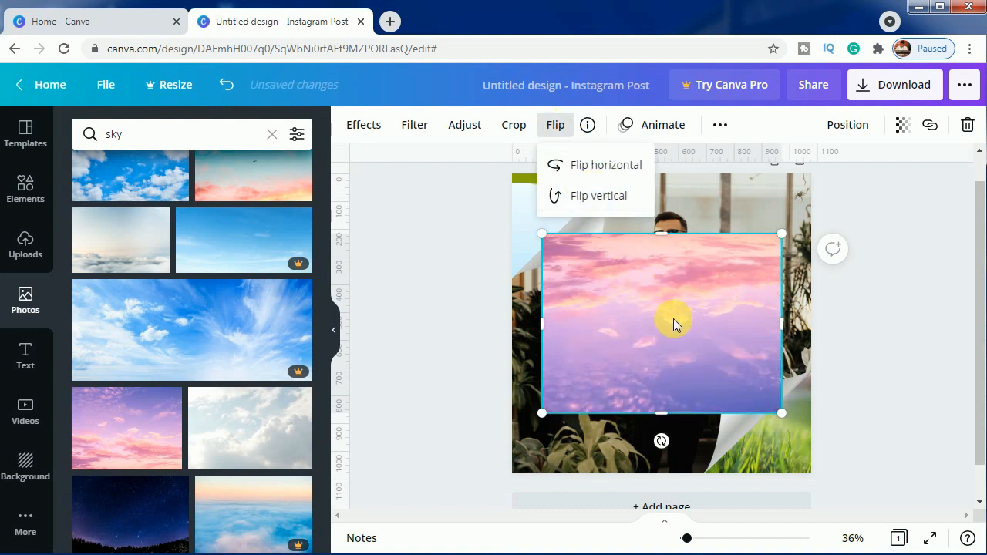
left_click(595, 194)
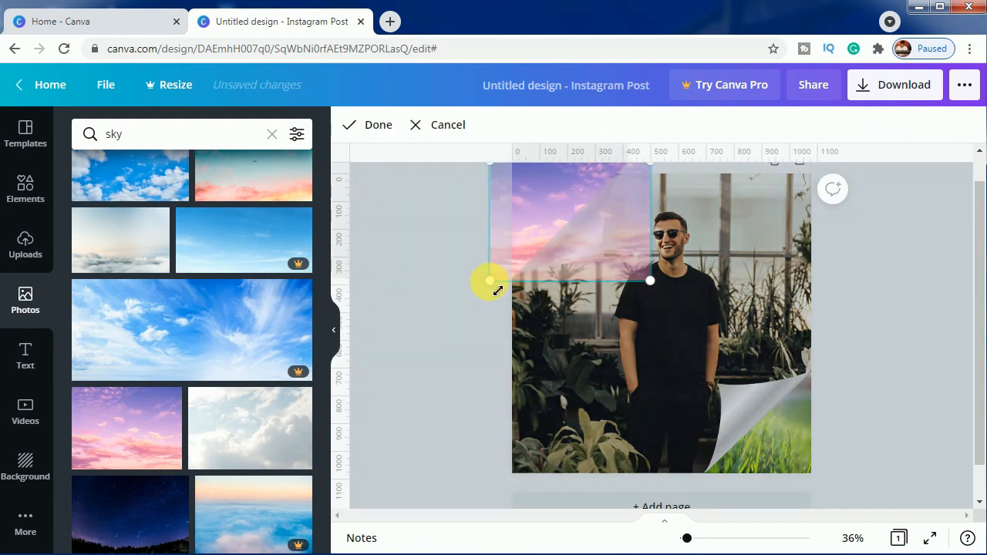
- Shift the sky image within the top-left frame so the pink clouds fill the corner
left_click_drag(496, 290, 578, 279)
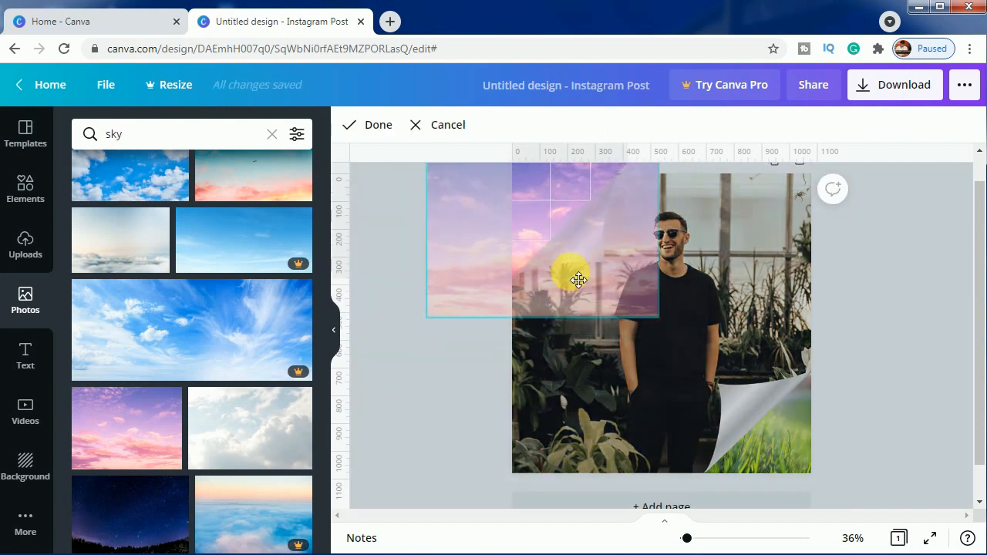
left_click_drag(578, 281, 555, 303)
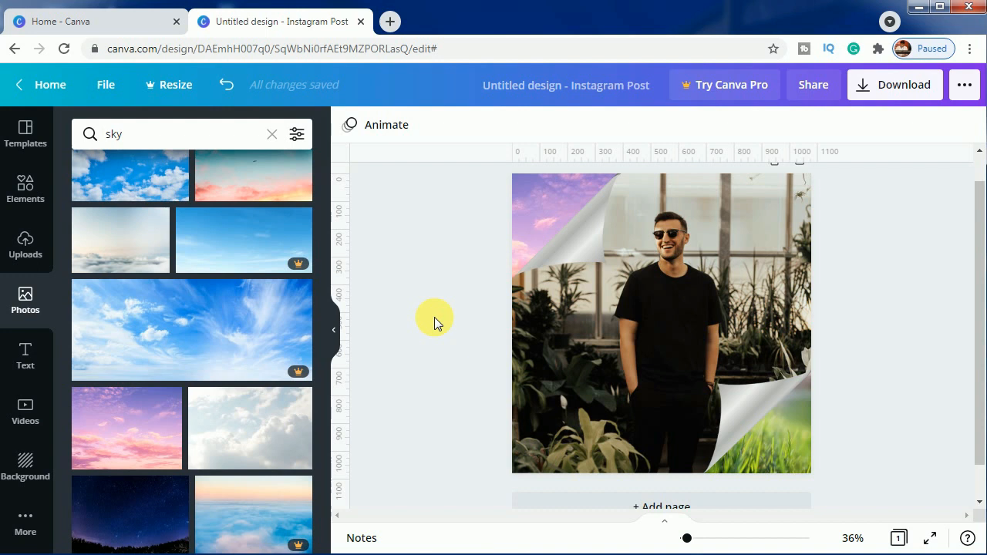
- Raise the man photo's Brightness to 16 in Adjust, then deselect it
left_click(660, 323)
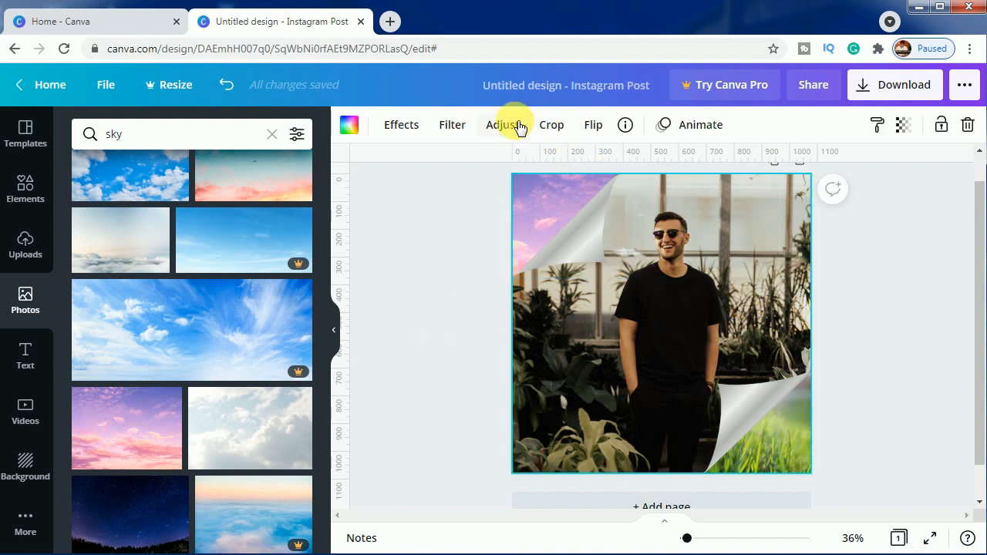
left_click(501, 123)
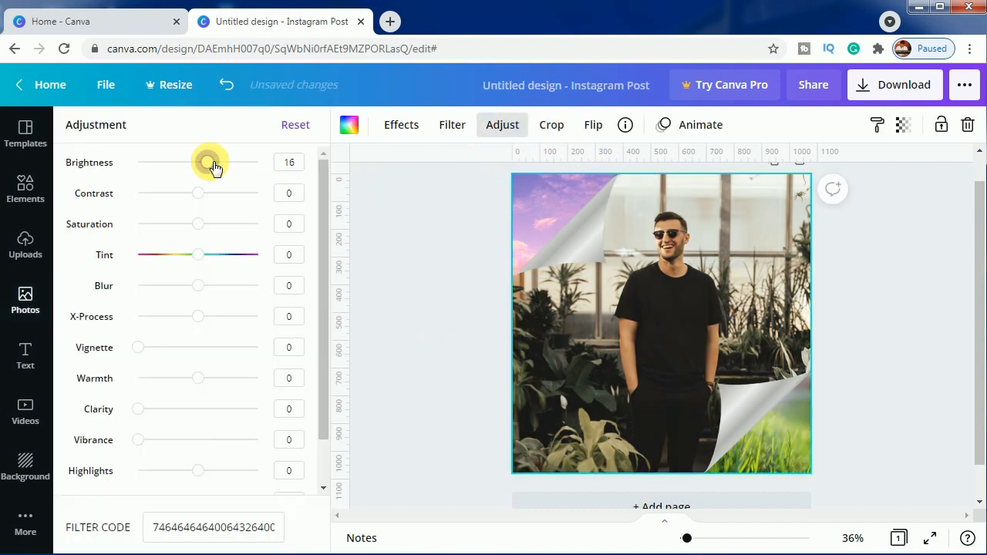
left_click_drag(213, 164, 204, 164)
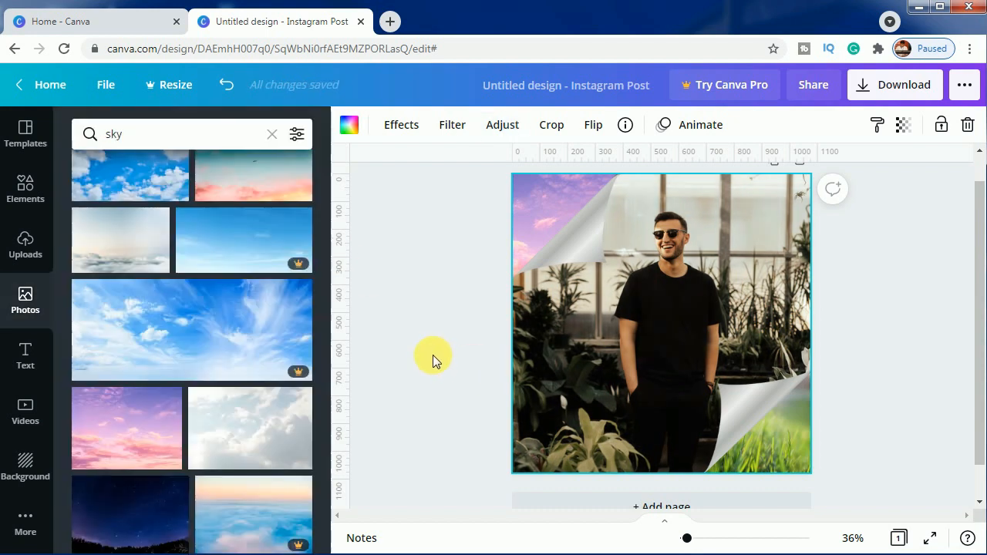
left_click(574, 219)
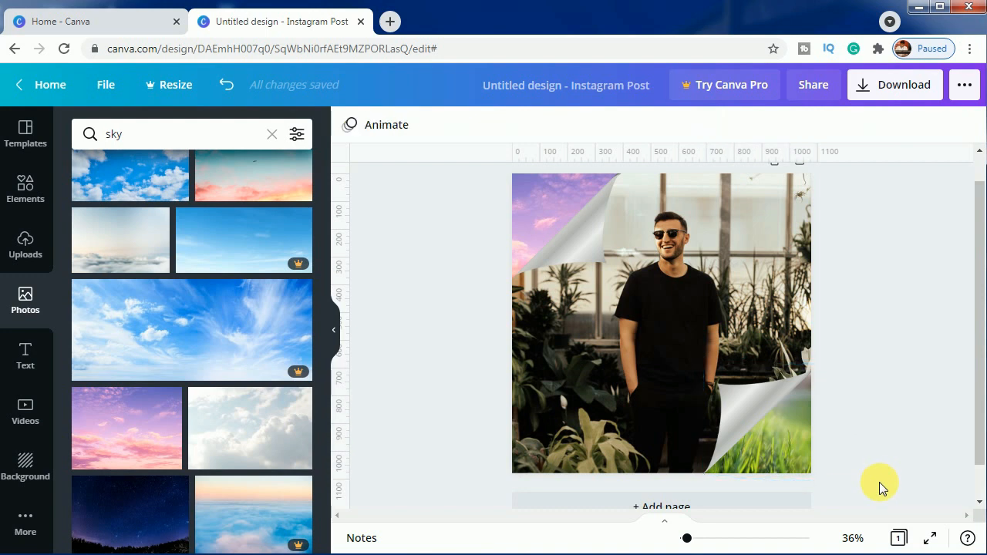
mouse_move(854, 469)
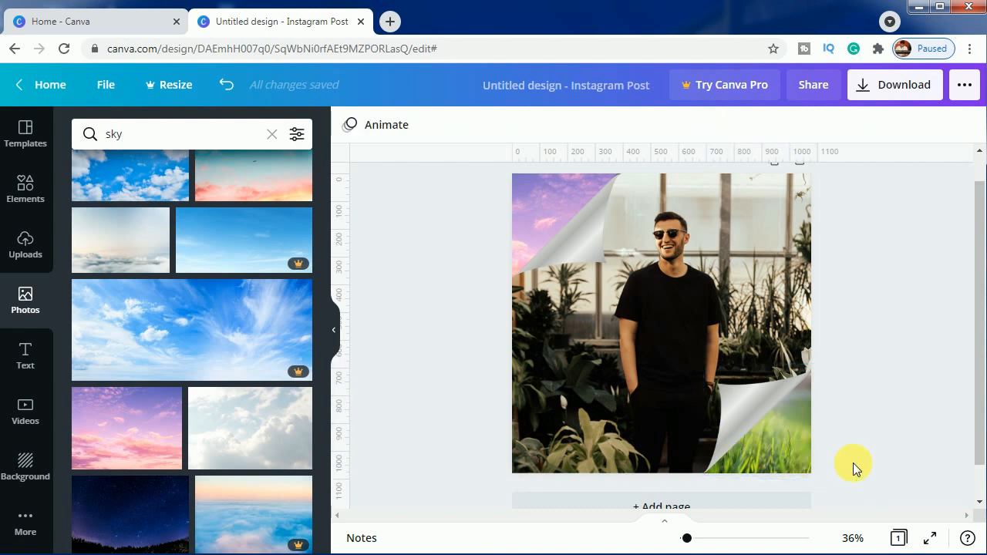